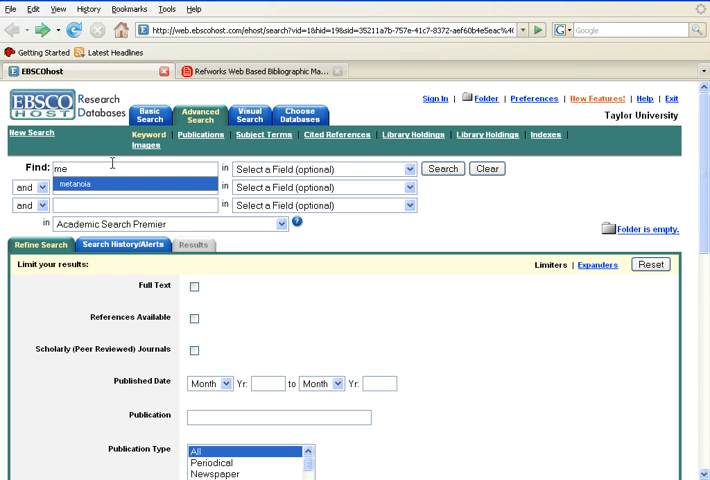
Run a keyword search for 'metanoia' in Academic Search Premier from the suggested term.
left_click(442, 168)
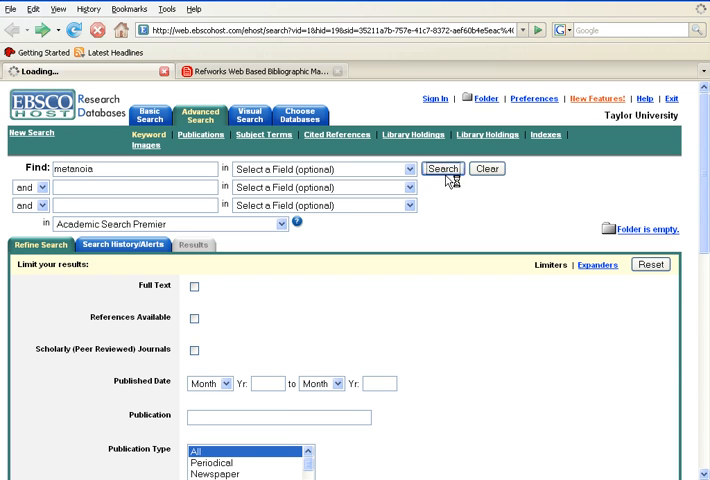
left_click(442, 168)
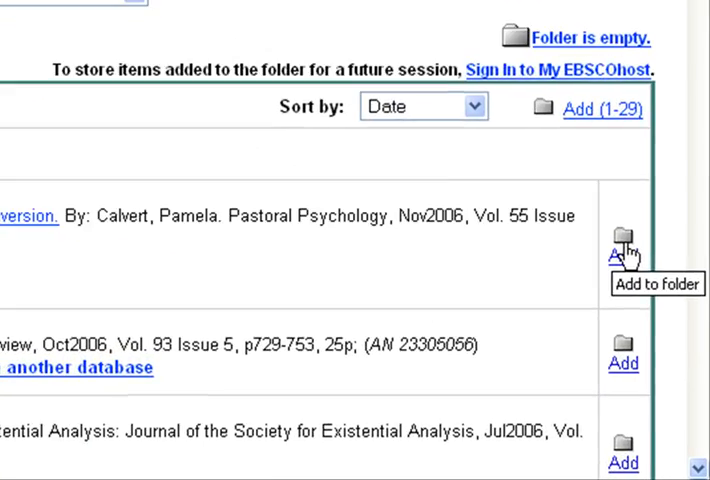
Add the Media and Metanoia article and the fifth compassionate-wisdom result to the folder.
scroll("down", 3)
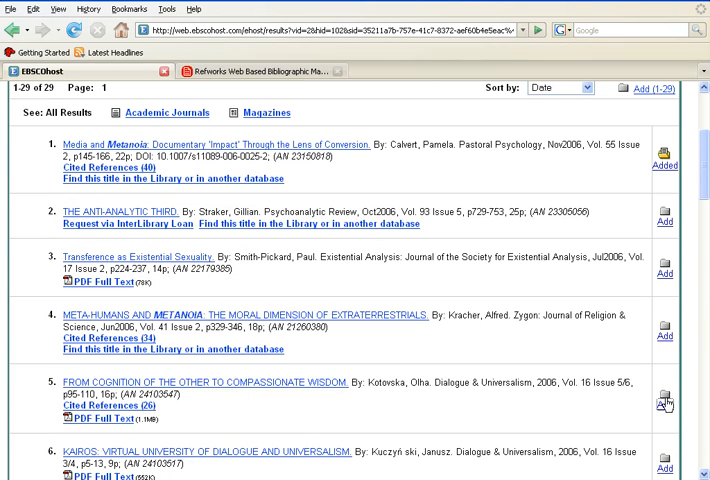
left_click(664, 394)
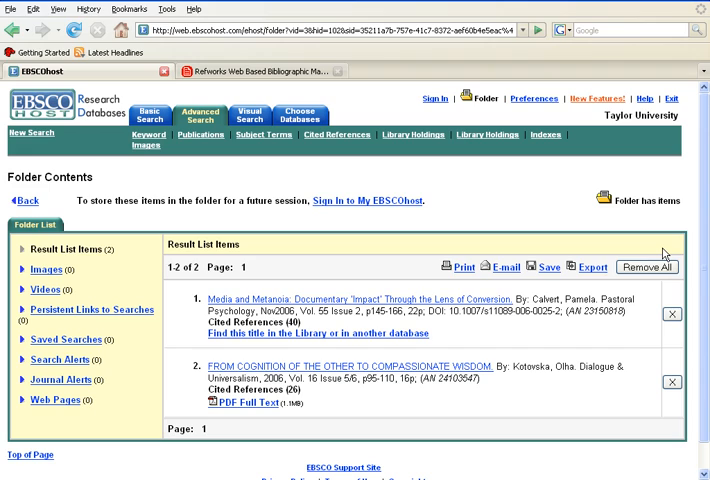
Scroll the Folder Contents to view the saved Calvert and Kotowska citations.
scroll("down", 3)
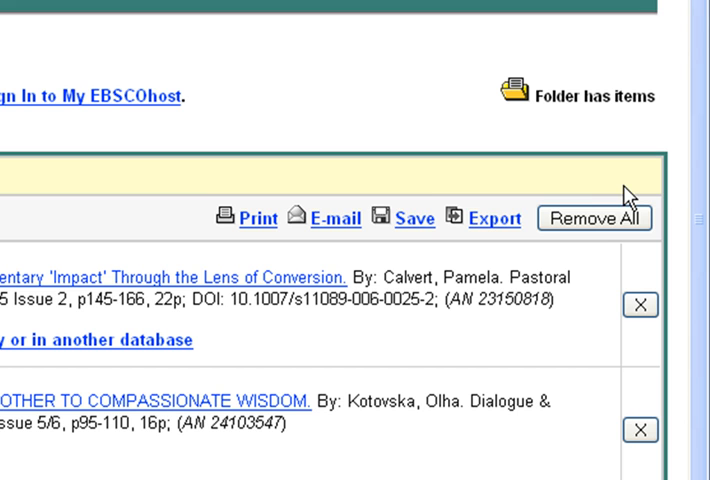
mouse_move(628, 196)
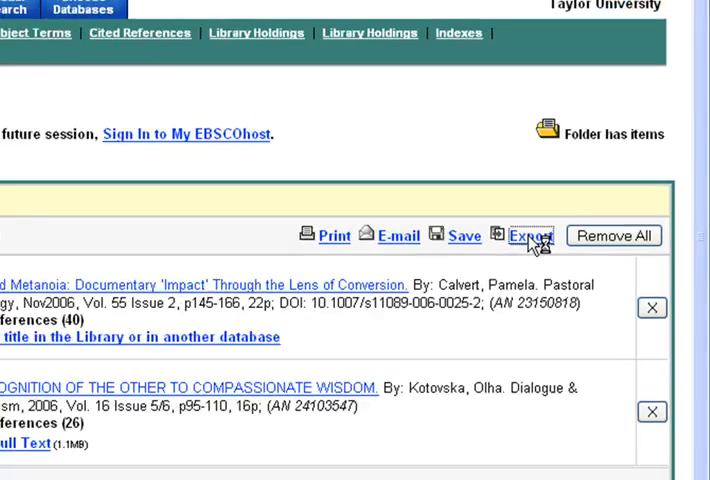
Export both folder citations via Direct Export to RefWorks, importing 2 references.
left_click(532, 236)
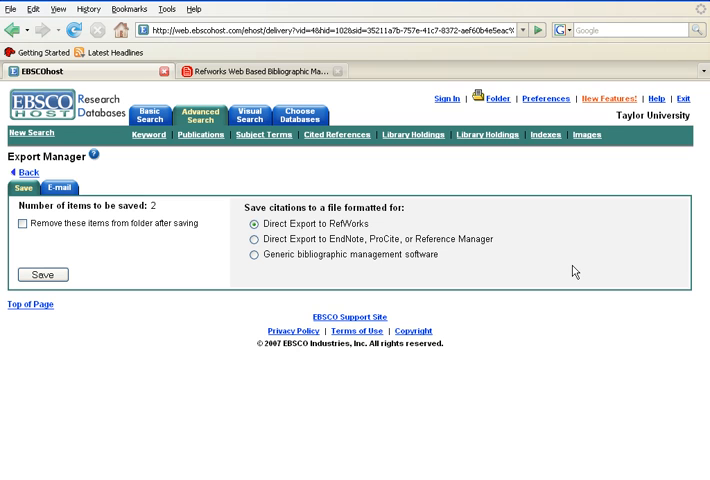
mouse_move(416, 260)
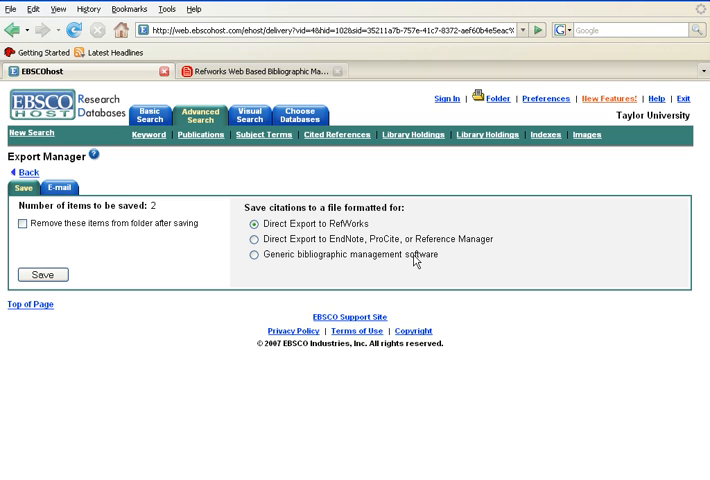
mouse_move(104, 262)
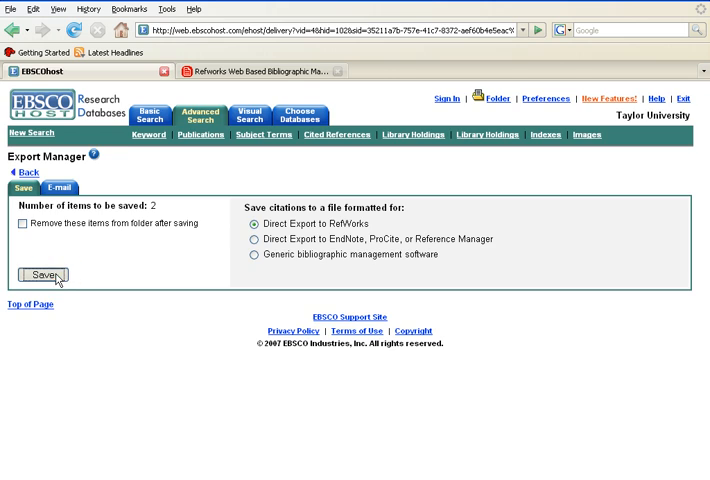
left_click(42, 276)
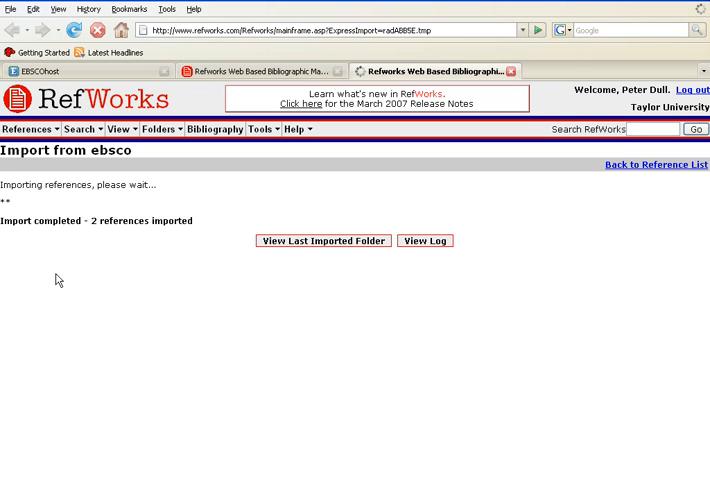